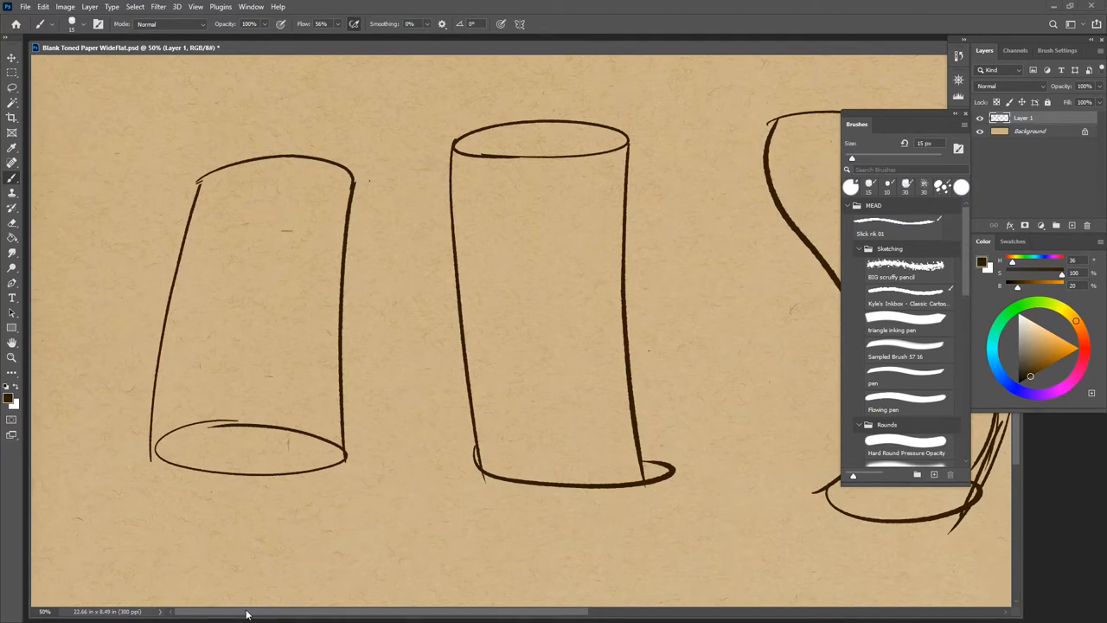
Pick the Sketching pencil brush and lay thin vertical hatch lines on the leftmost cylinder
{"action": "scroll", "scroll_direction": "right", "scroll_amount": 3}
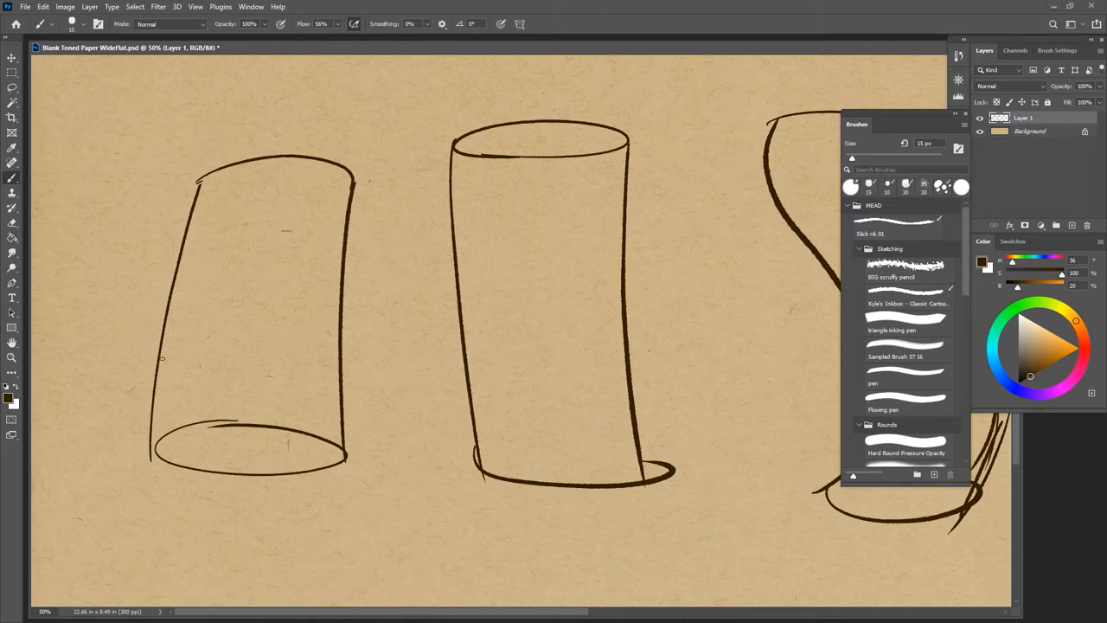
{"action": "left_click", "coordinate": [908, 303]}
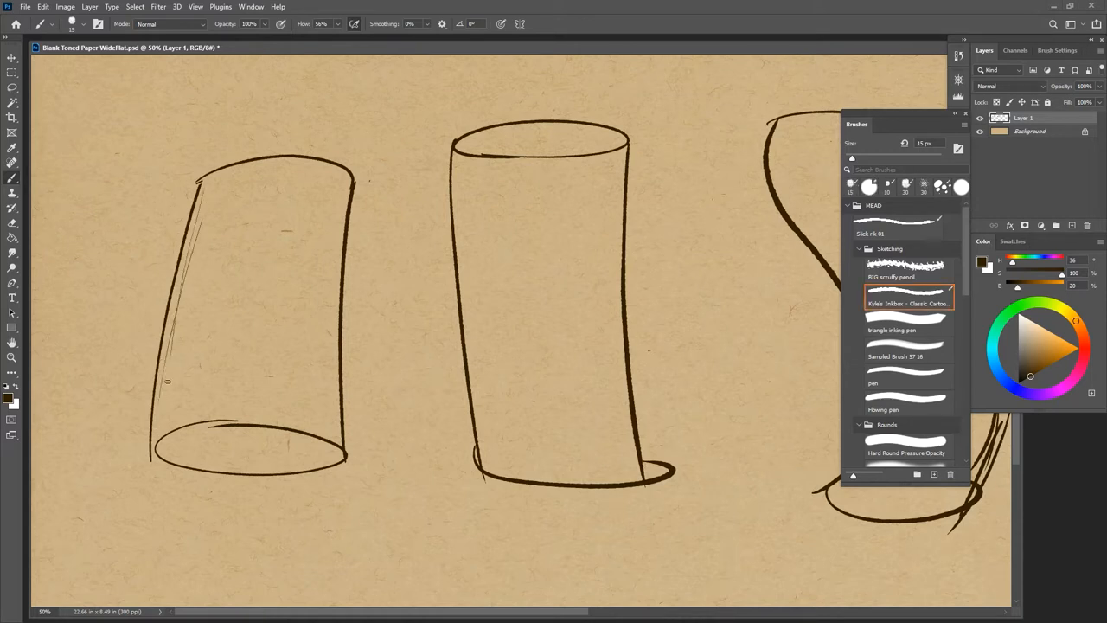
{"action": "left_click_drag", "start_coordinate": [216, 199], "coordinate": [164, 398]}
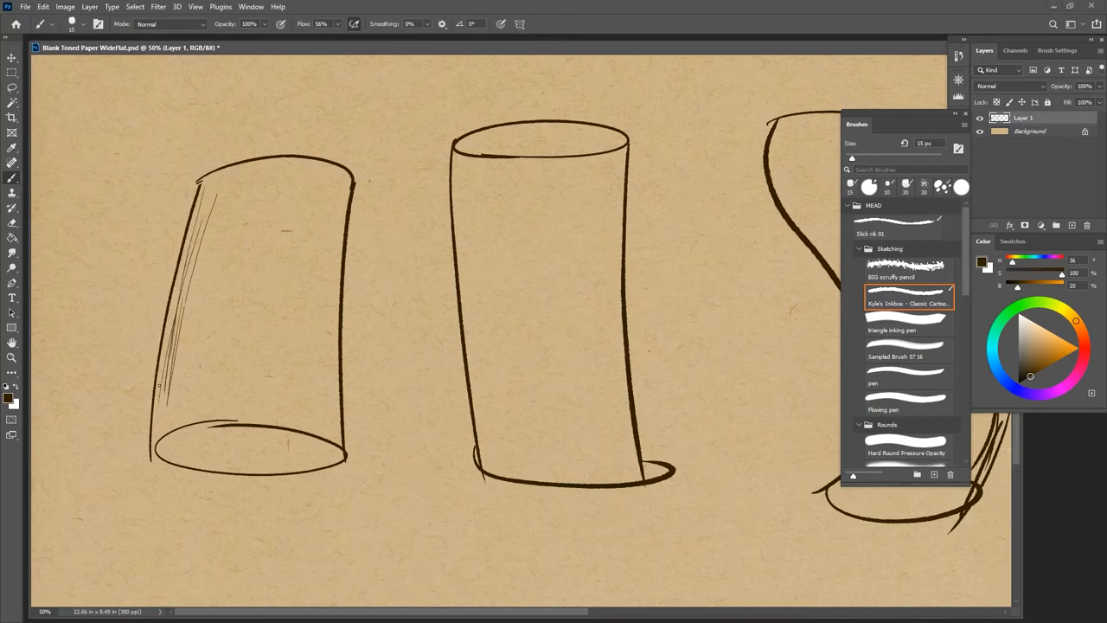
{"action": "mouse_move", "coordinate": [278, 339]}
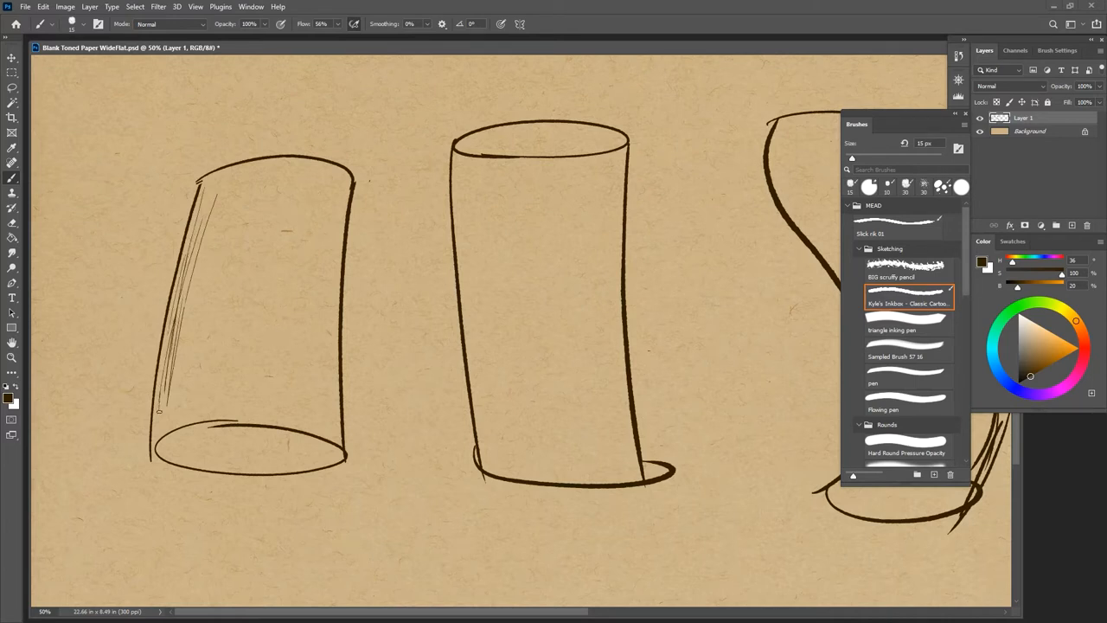
{"action": "left_click_drag", "start_coordinate": [83, 234], "coordinate": [138, 268]}
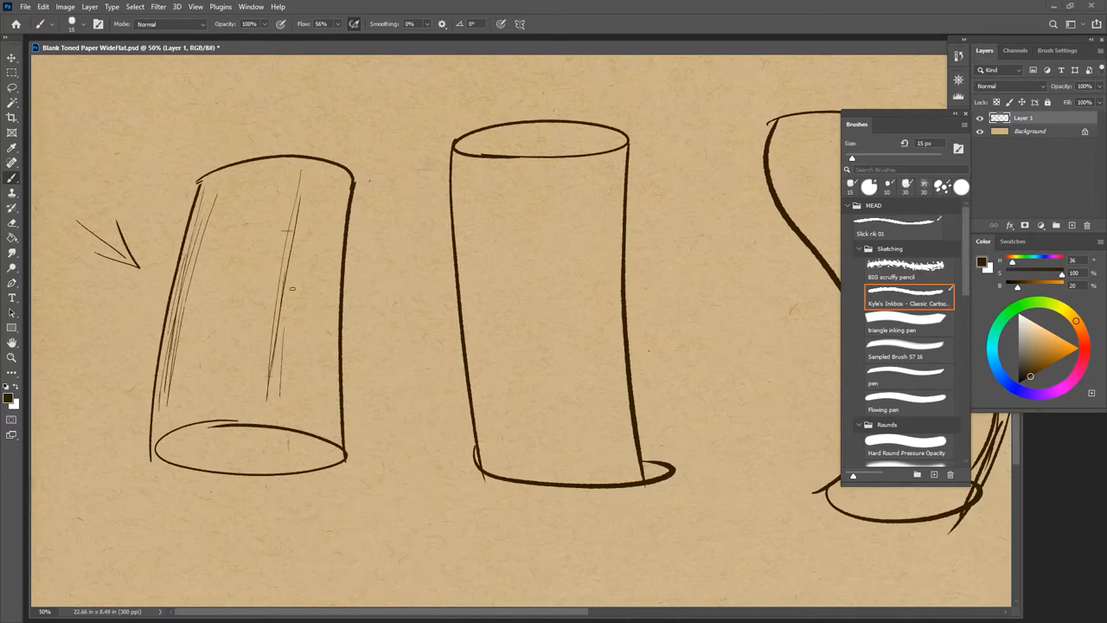
Hatch dense dark brown shading down the right side of the left cylinder
{"action": "left_click_drag", "start_coordinate": [321, 170], "coordinate": [298, 406]}
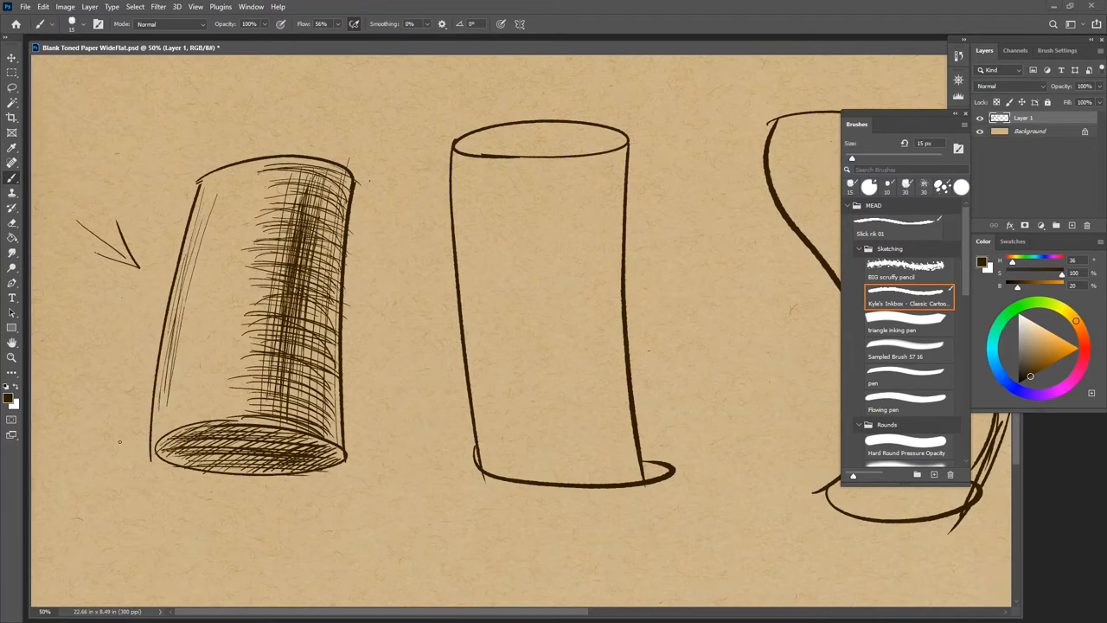
{"action": "mouse_move", "coordinate": [1034, 331]}
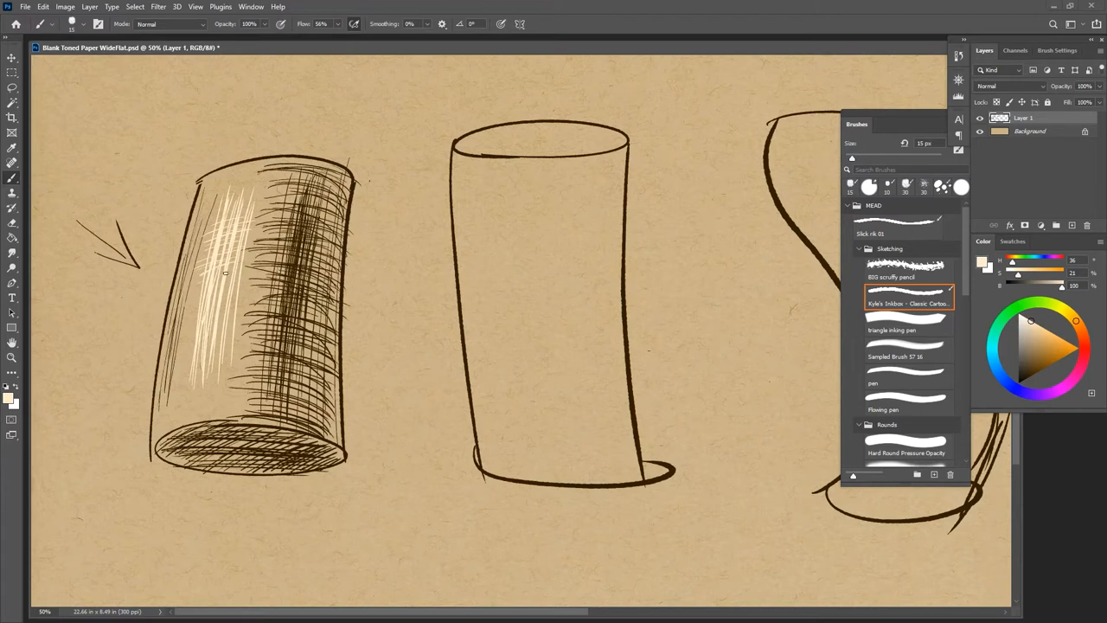
Add cream highlights to the left cylinder, then dark vertical hatching on the middle cylinder's right side
{"action": "left_click_drag", "start_coordinate": [225, 273], "coordinate": [198, 315]}
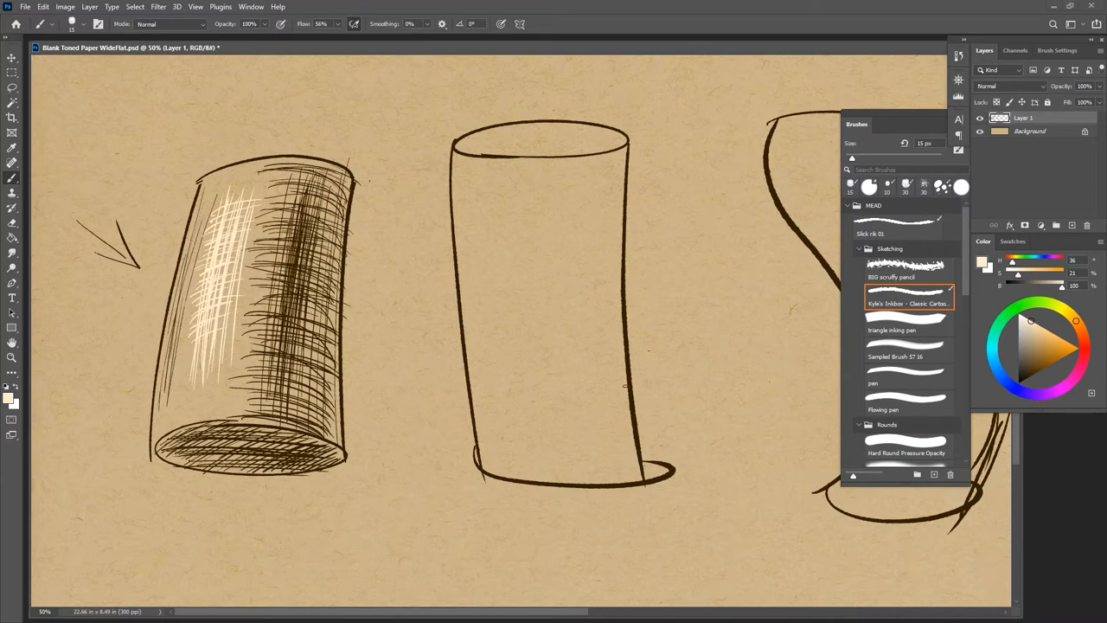
{"action": "left_click", "coordinate": [1030, 375]}
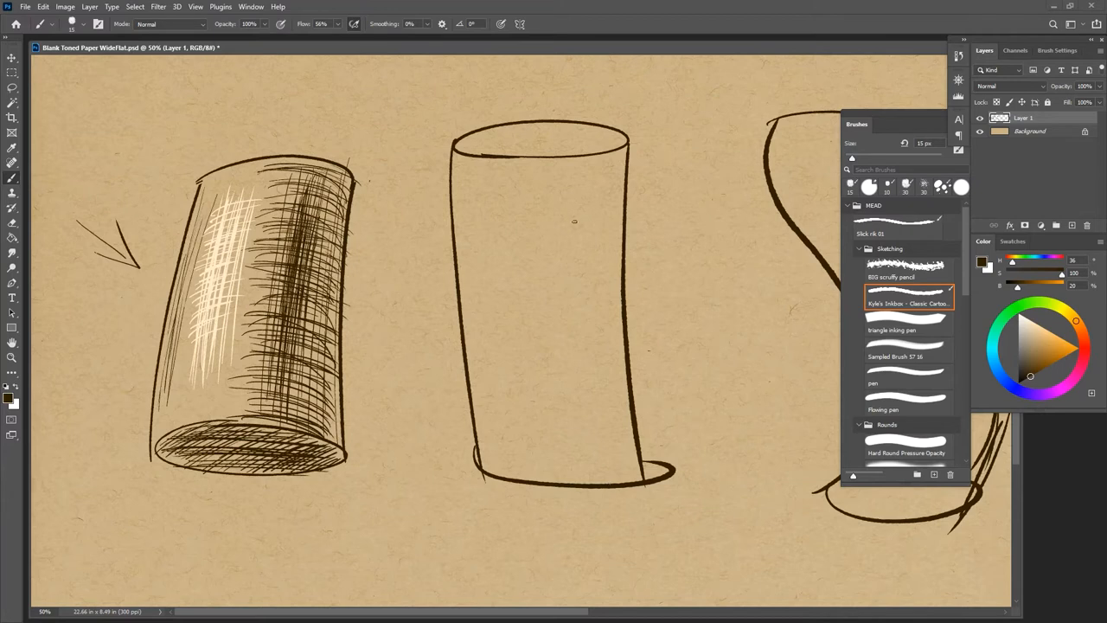
{"action": "mouse_move", "coordinate": [595, 106]}
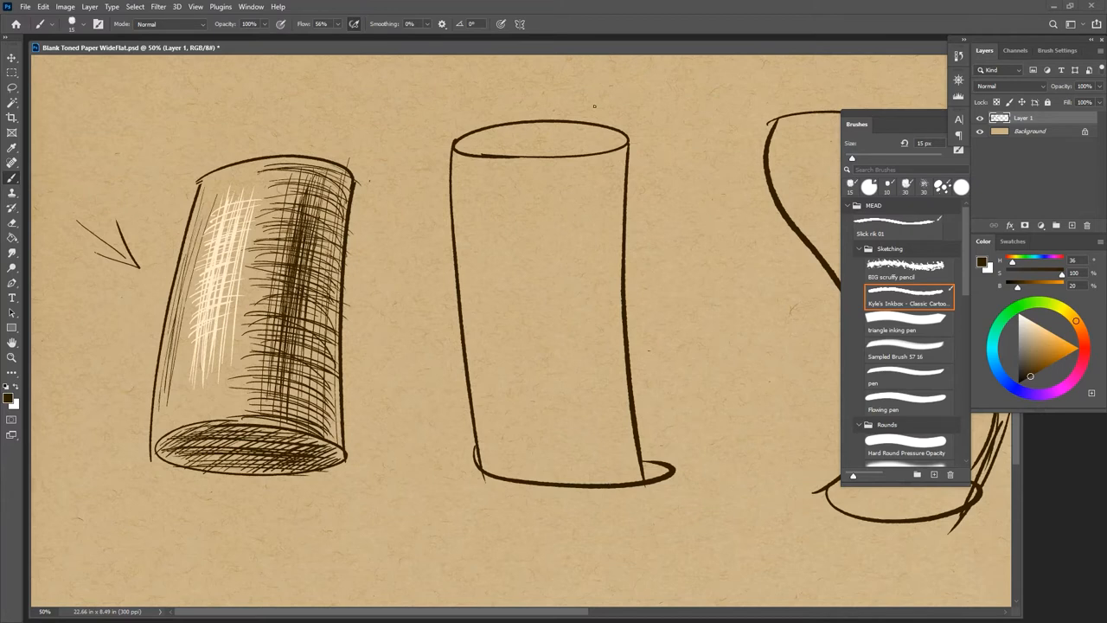
{"action": "mouse_move", "coordinate": [571, 225]}
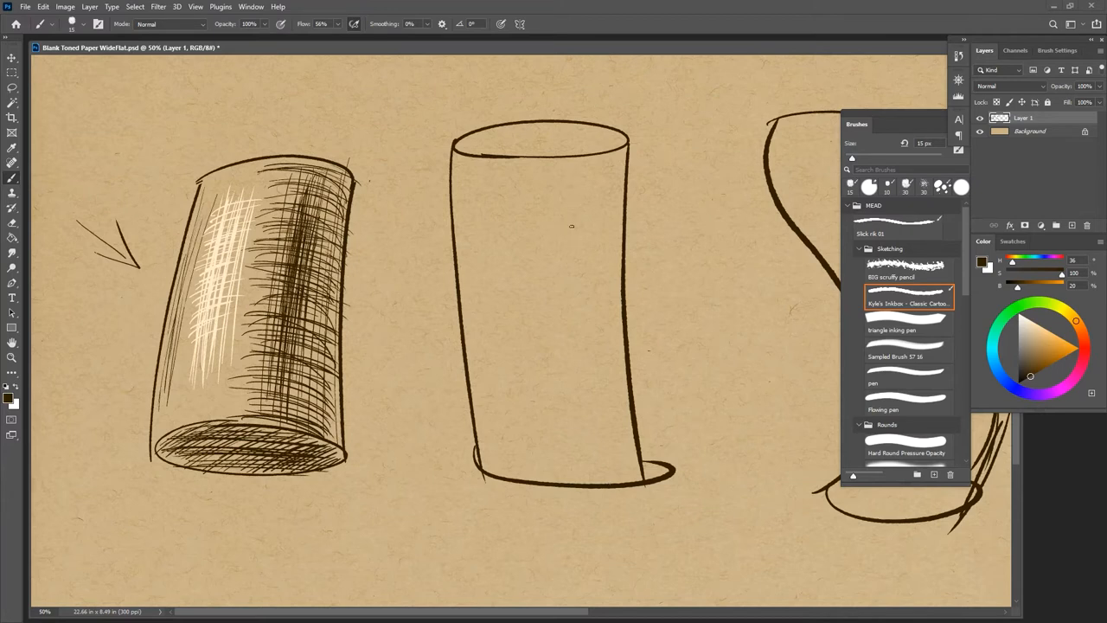
{"action": "left_click_drag", "start_coordinate": [574, 177], "coordinate": [586, 467]}
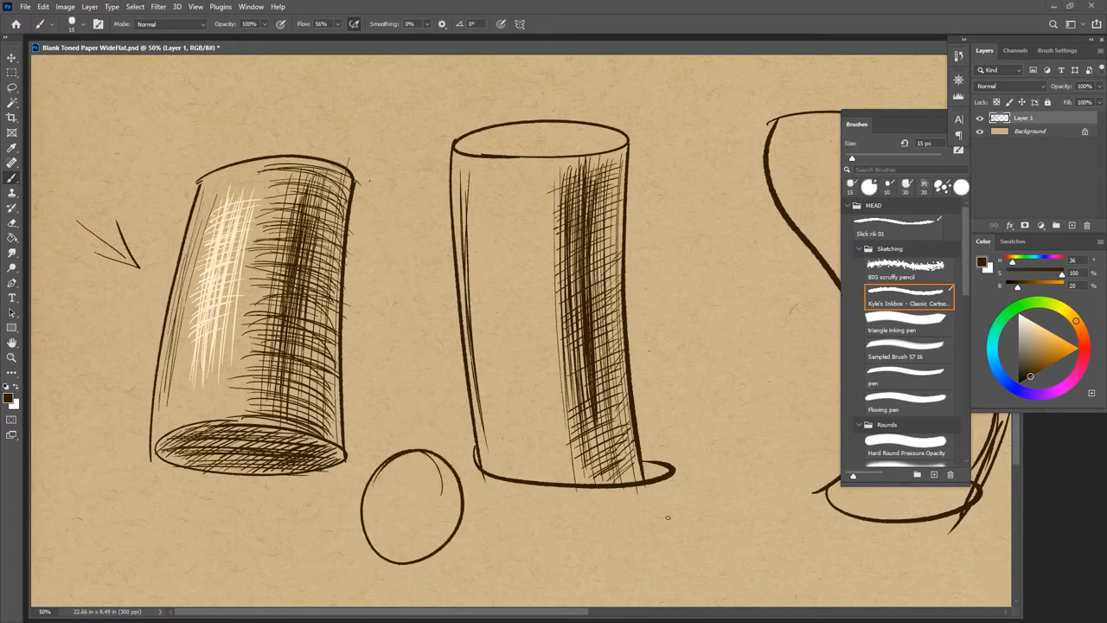
Paint a light cream hatch stroke near the base of the middle cylinder
{"action": "left_click_drag", "start_coordinate": [505, 505], "coordinate": [562, 498]}
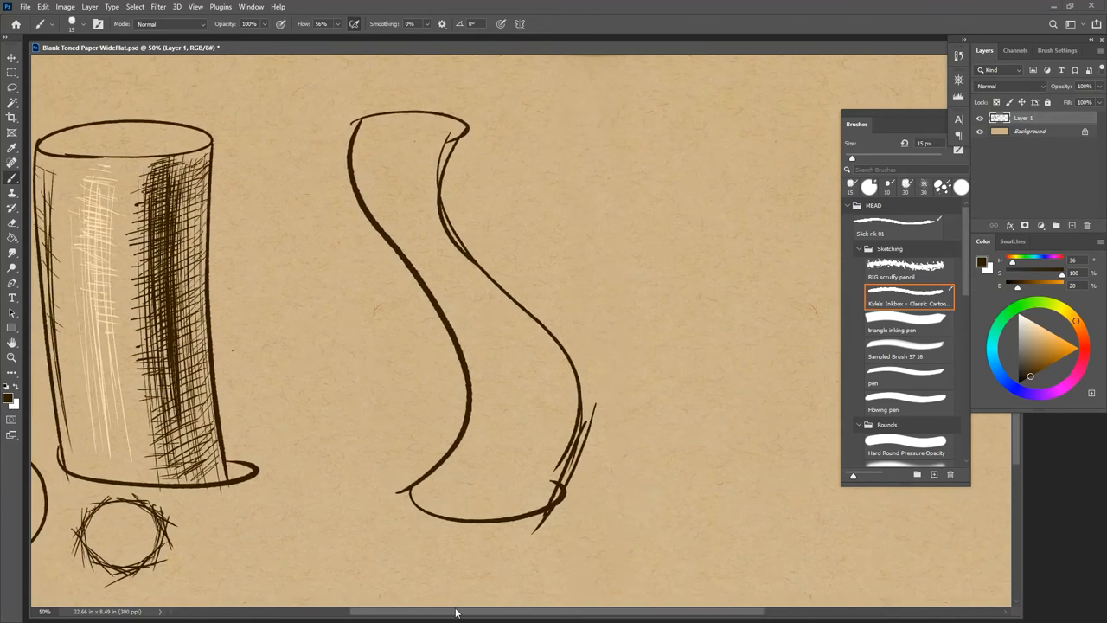
Scroll the canvas left to bring the shaded cylinders back into view
{"action": "scroll", "scroll_direction": "left", "scroll_amount": 3}
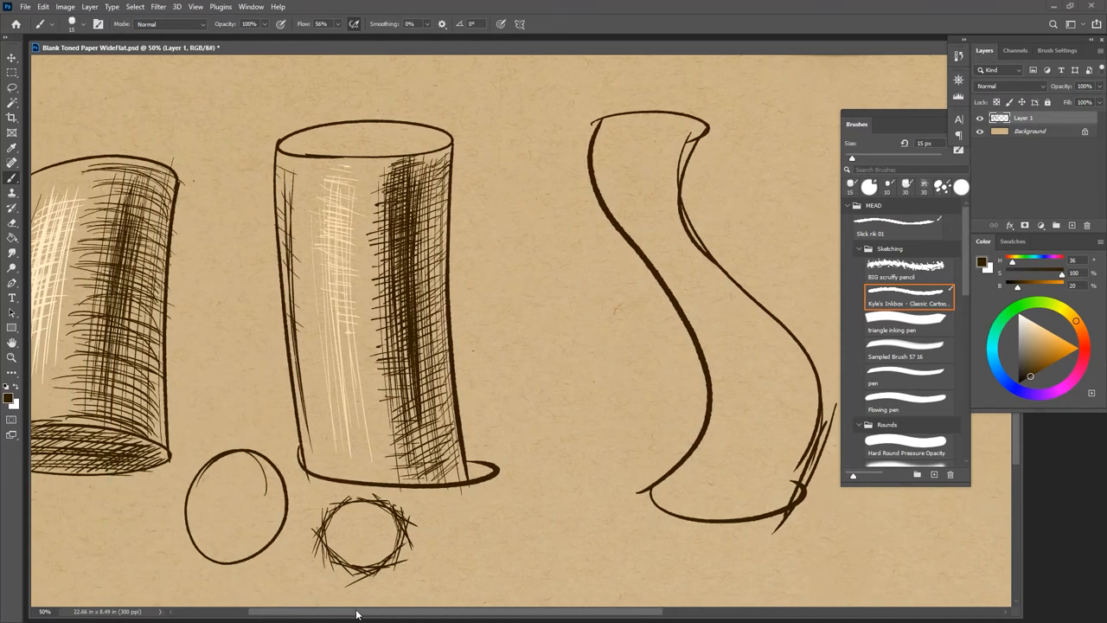
Scroll the canvas right to reach the S-shaped cylinder for shading
{"action": "scroll", "scroll_direction": "right", "scroll_amount": 3}
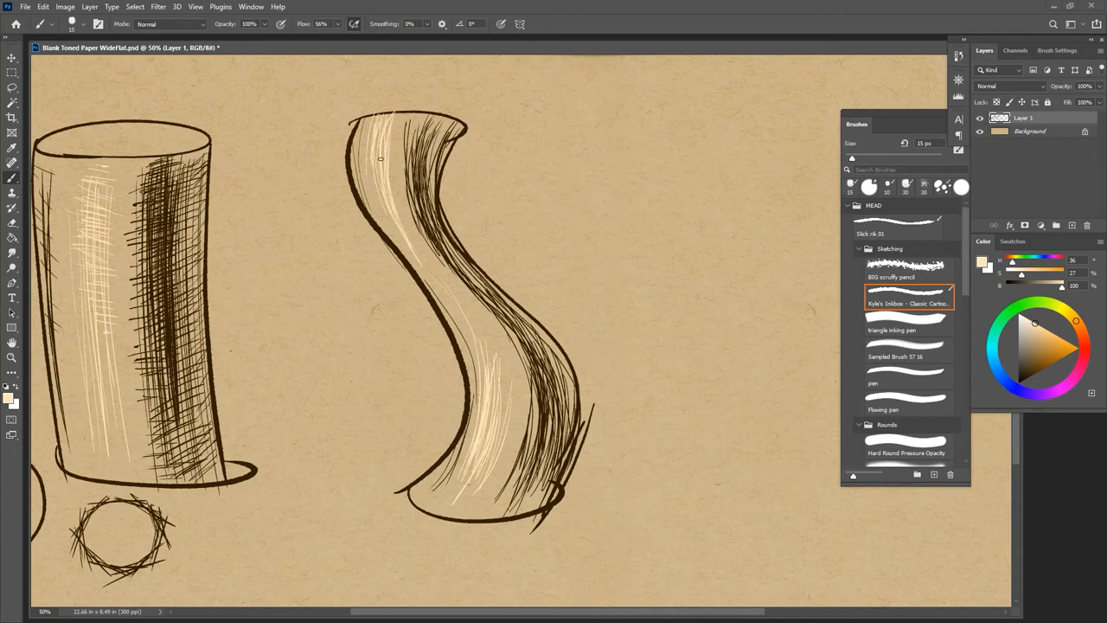
{"action": "mouse_move", "coordinate": [440, 324]}
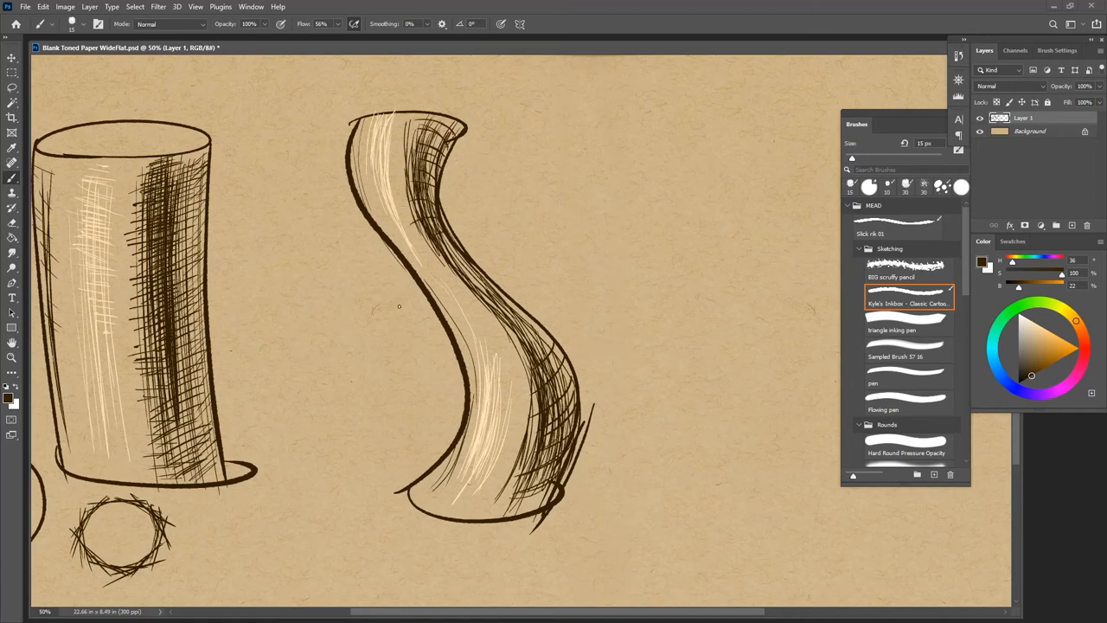
{"action": "mouse_move", "coordinate": [578, 309]}
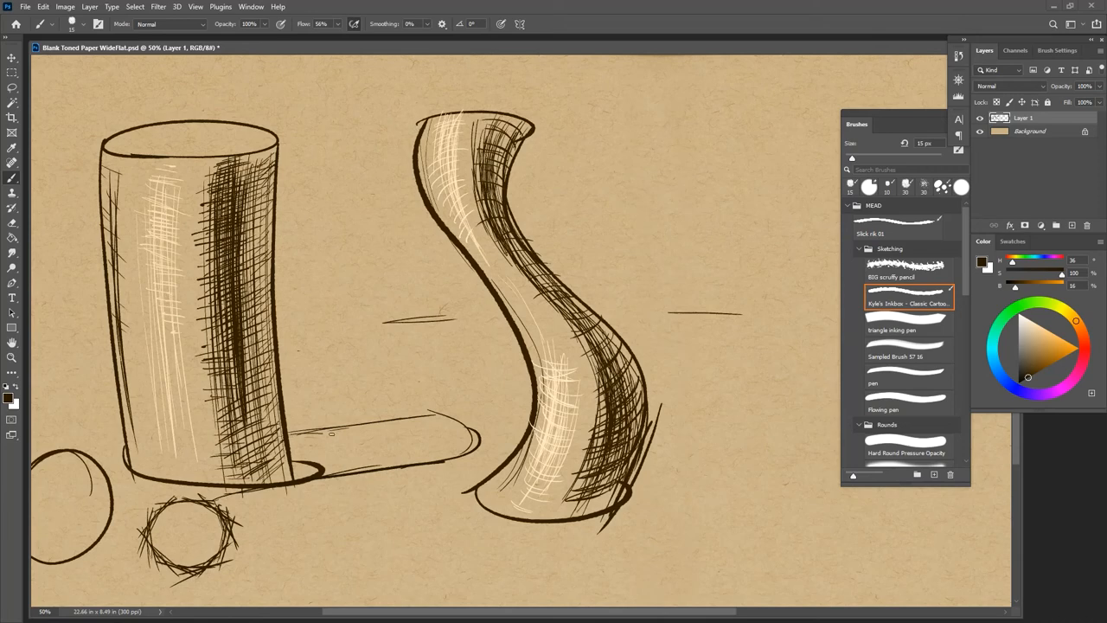
Draw dark brown cast-shadow strokes stretching right from the tall cylinder's base
{"action": "left_click_drag", "start_coordinate": [294, 441], "coordinate": [342, 453]}
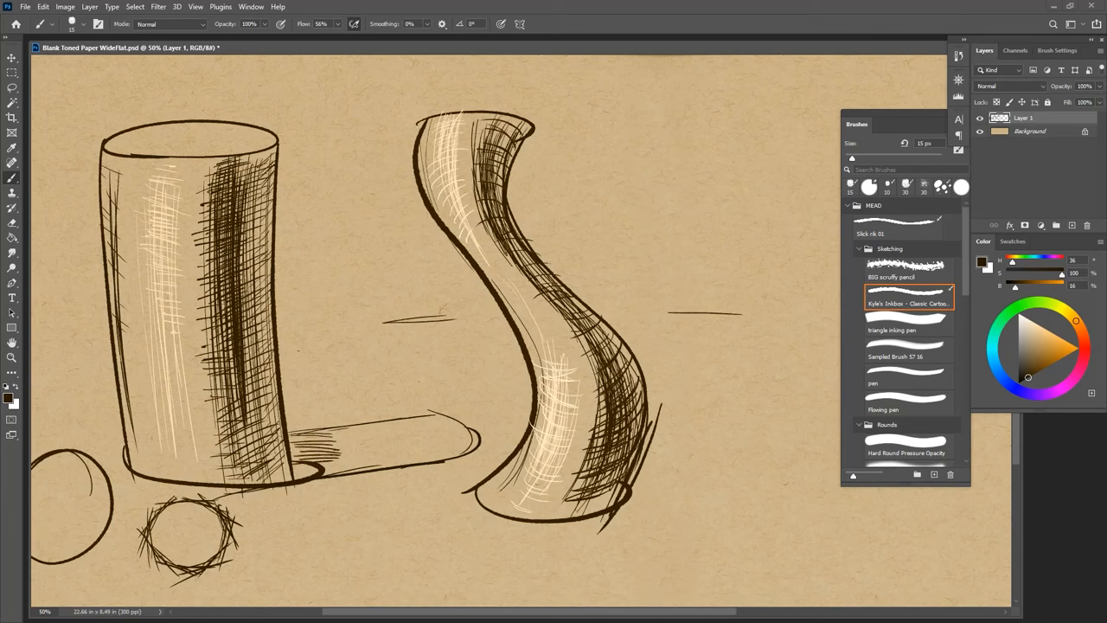
{"action": "left_click_drag", "start_coordinate": [303, 467], "coordinate": [394, 463]}
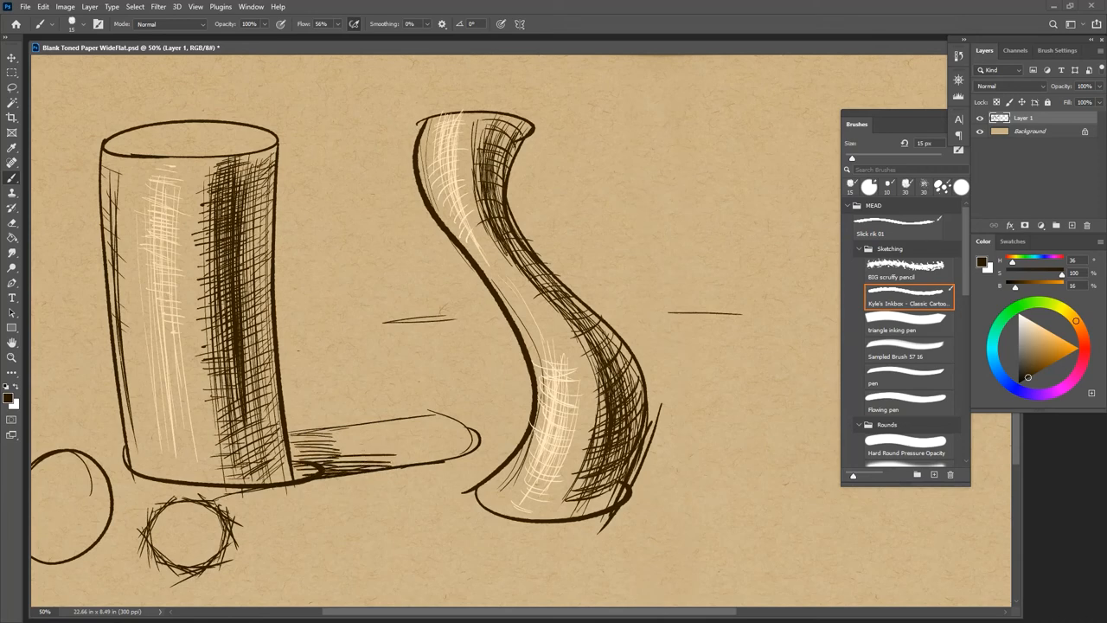